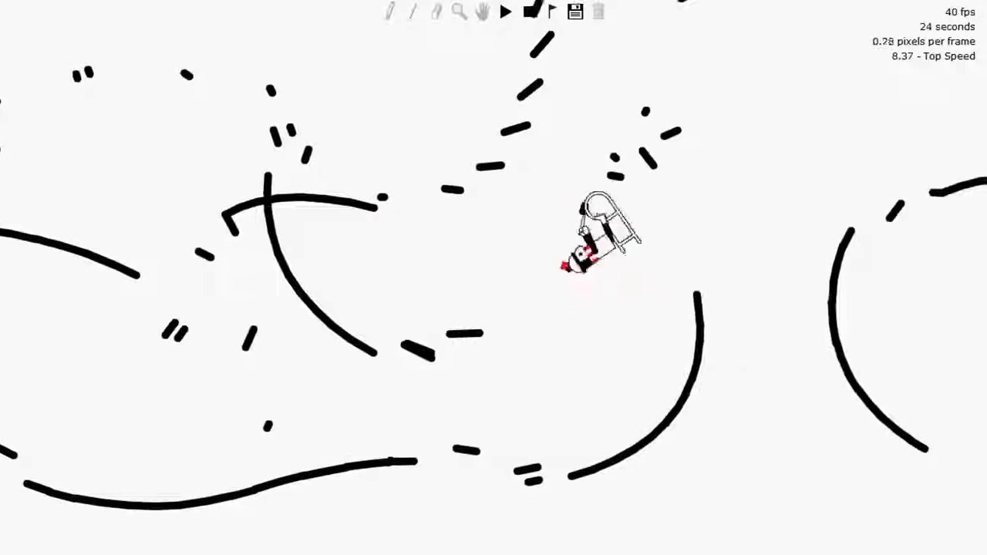
Stop the run and restart playback so the rider tumbles from the start again.
{"action": "left_click", "coordinate": [506, 13]}
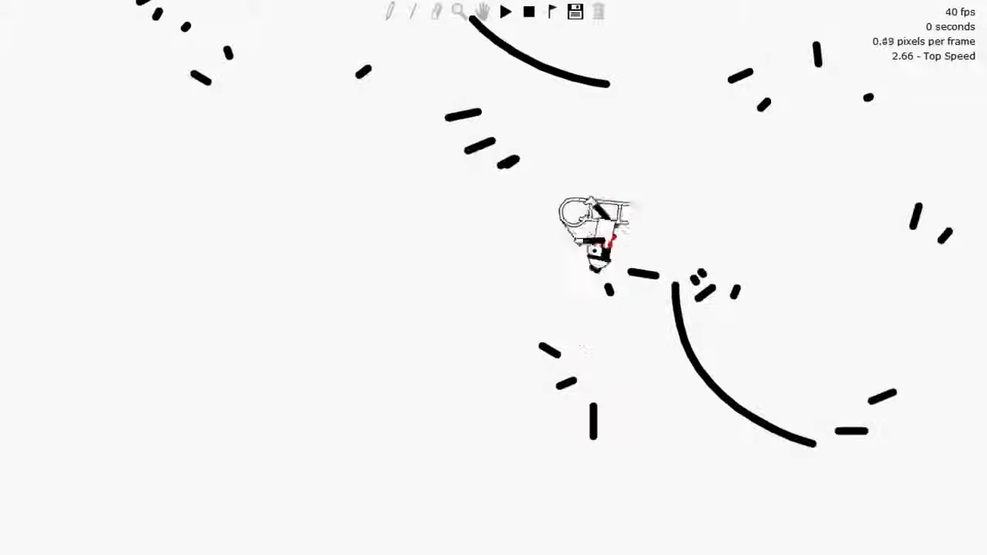
{"action": "left_click", "coordinate": [507, 12]}
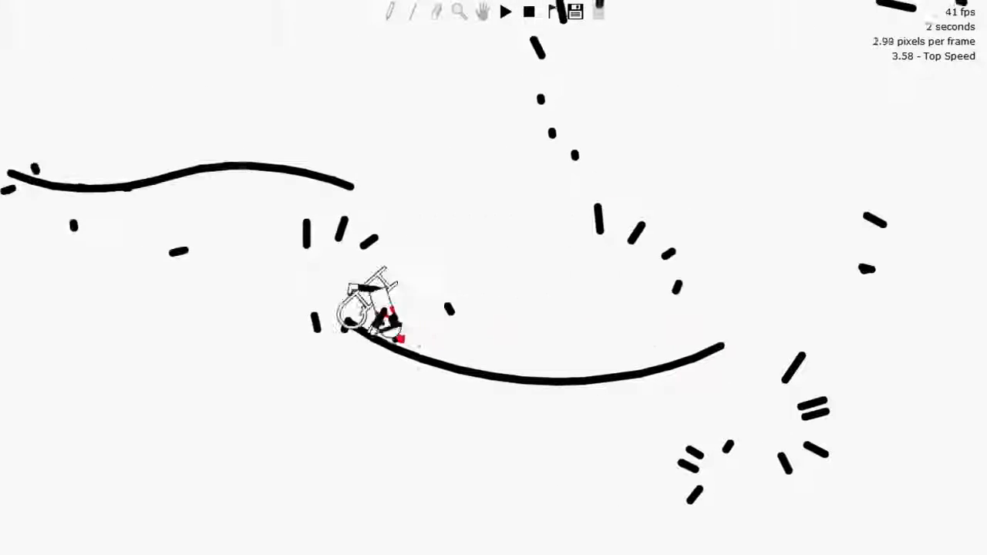
Restart the run and let the sled slide into the bottom of the large curved line.
{"action": "left_click", "coordinate": [509, 12]}
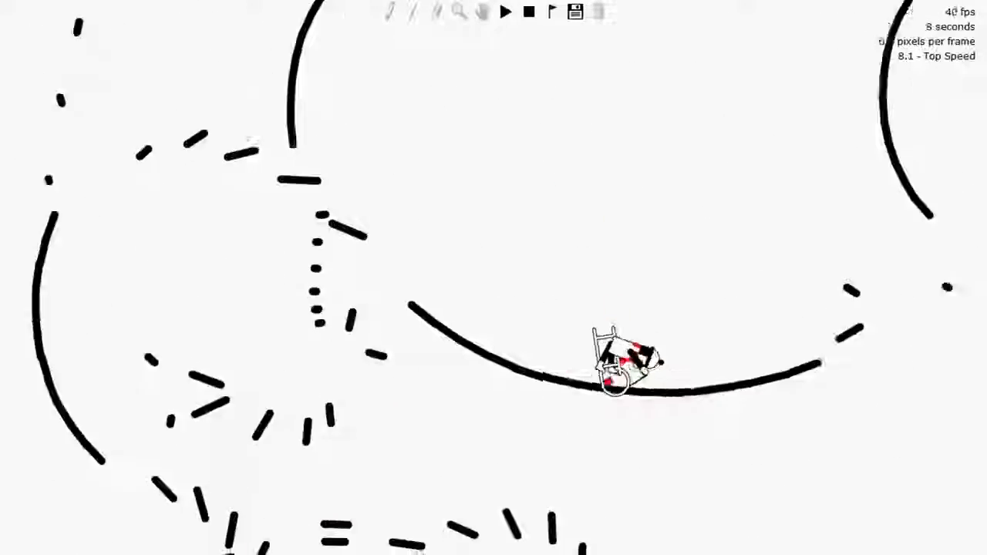
Restart playback once more and watch the rider plunge down the steep near-vertical line.
{"action": "left_click", "coordinate": [507, 12]}
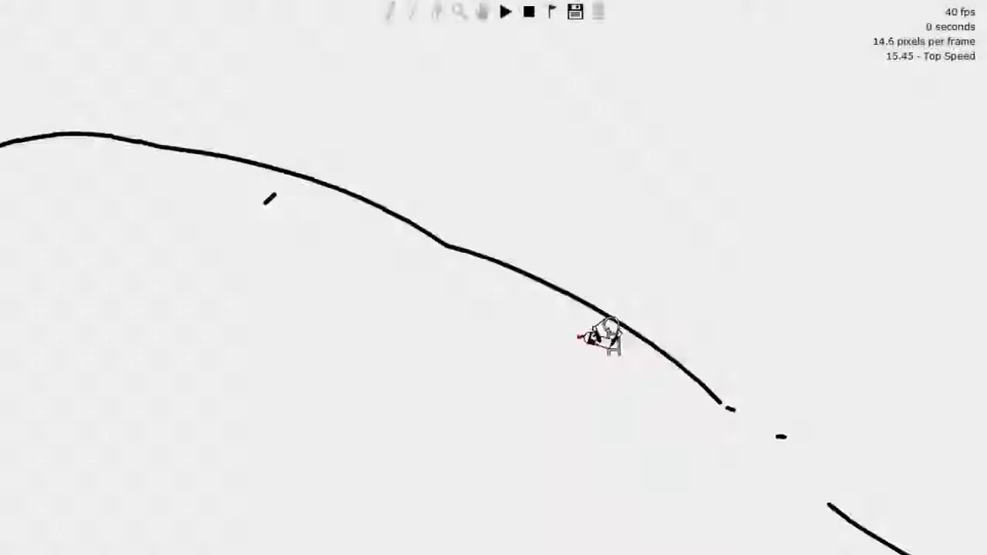
{"action": "left_click", "coordinate": [506, 12]}
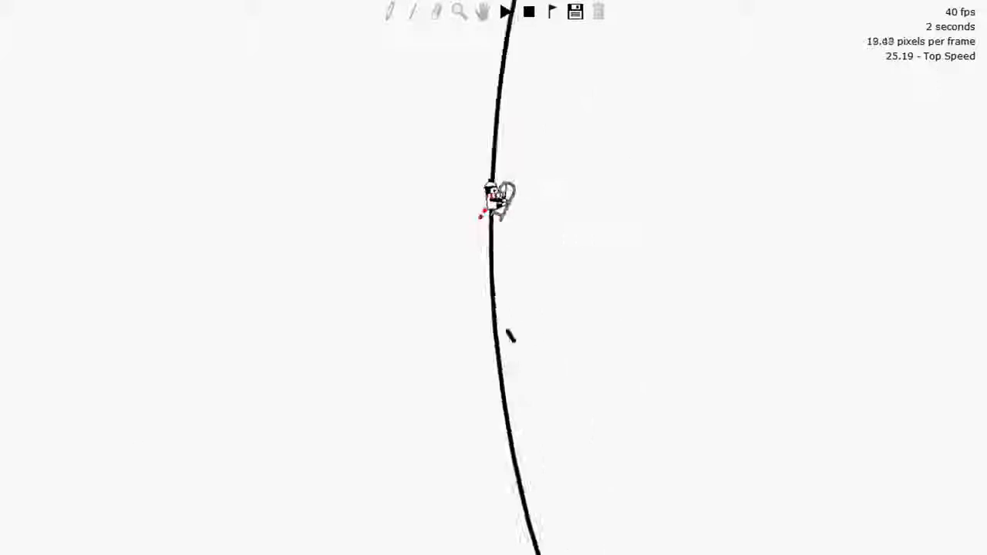